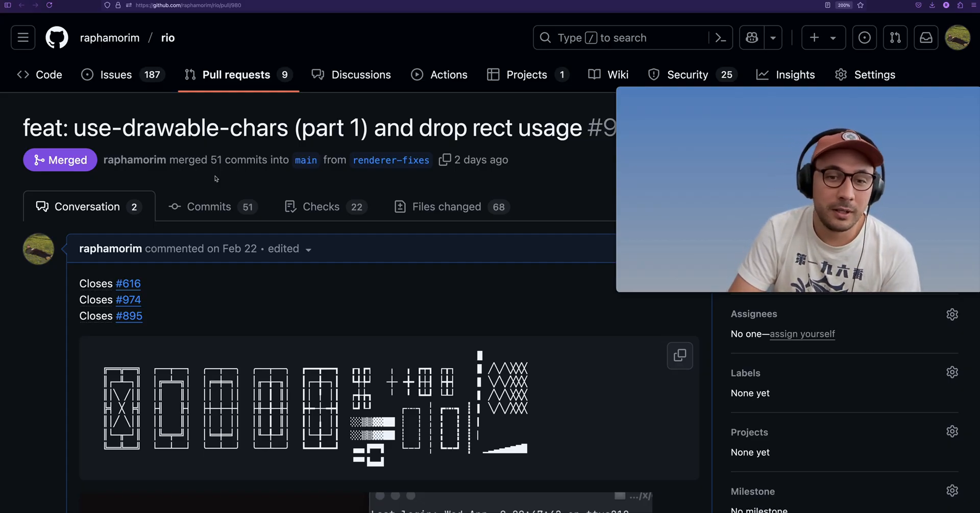
# Scroll PR #980's description past the pixelated dog comparisons to the yazi Before screenshot
pyautogui.scroll(-3)
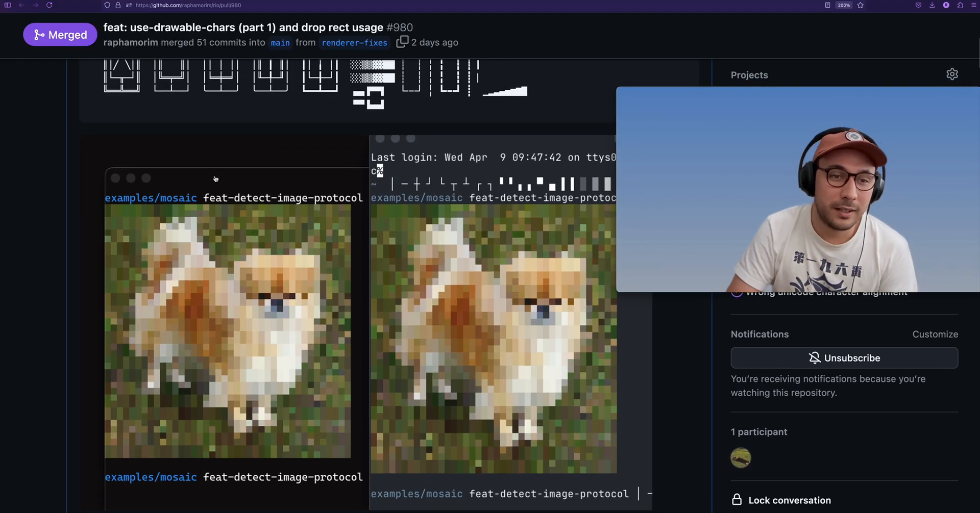
pyautogui.moveTo(234, 193)
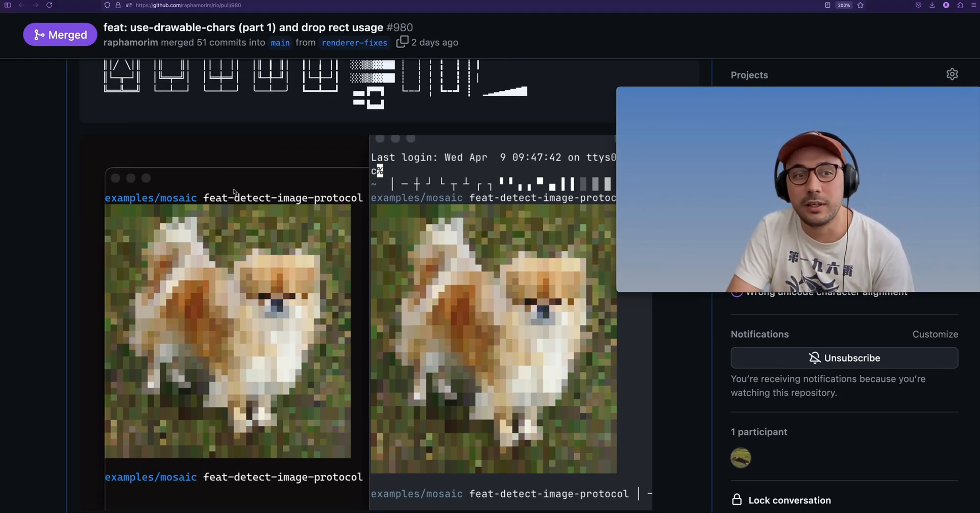
pyautogui.scroll(-3)
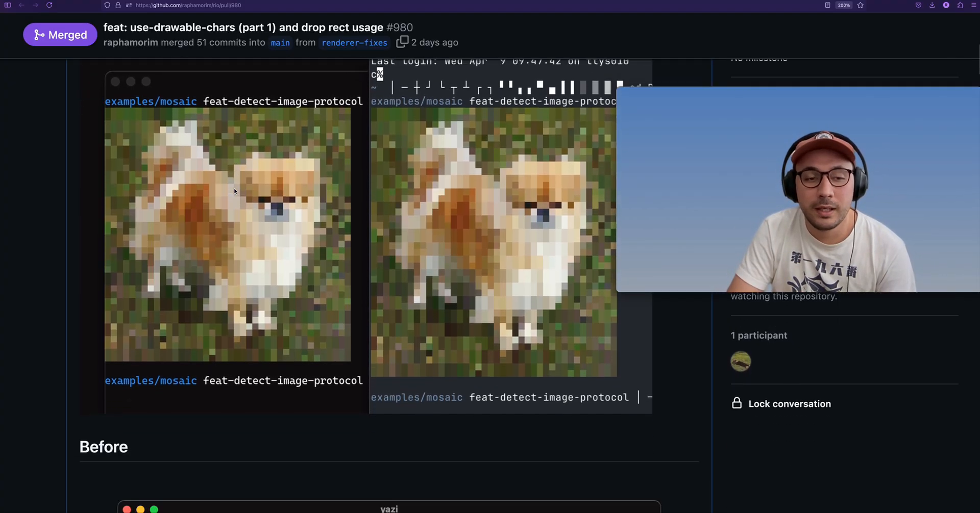
pyautogui.scroll(-3)
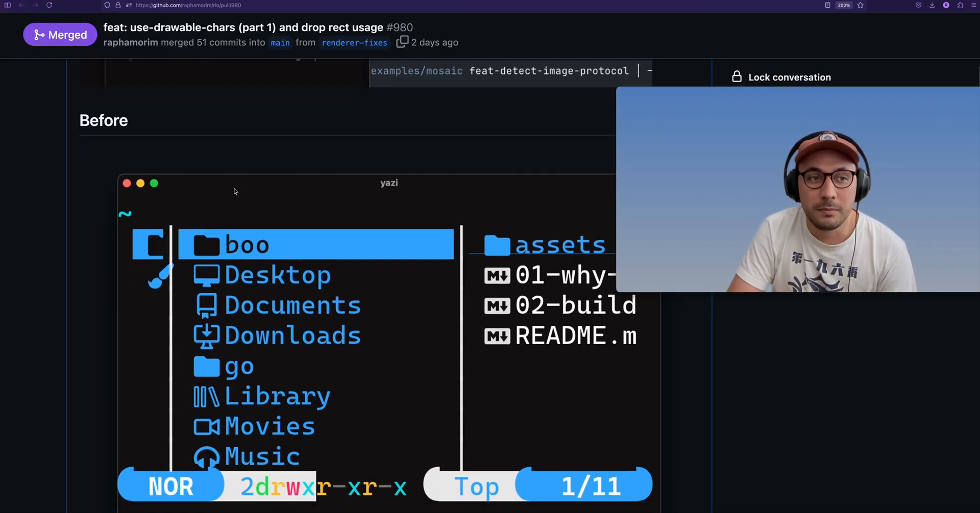
# Scroll through PR #980's yazi screenshots until the superfile Before image appears
pyautogui.scroll(-3)
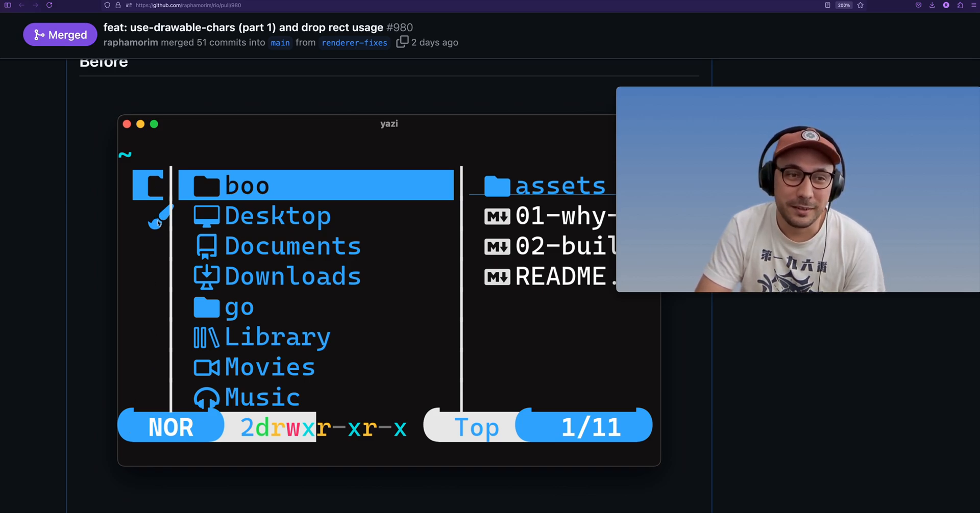
pyautogui.scroll(-3)
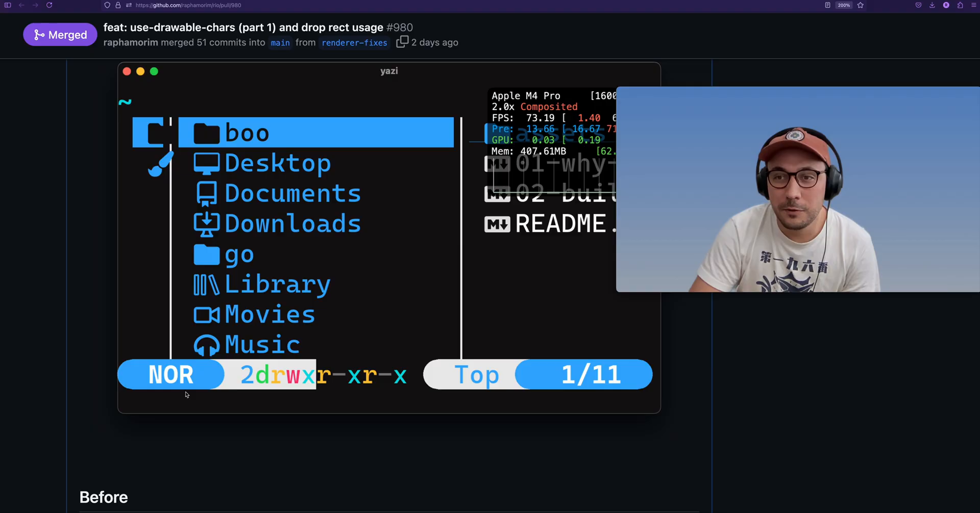
pyautogui.scroll(-3)
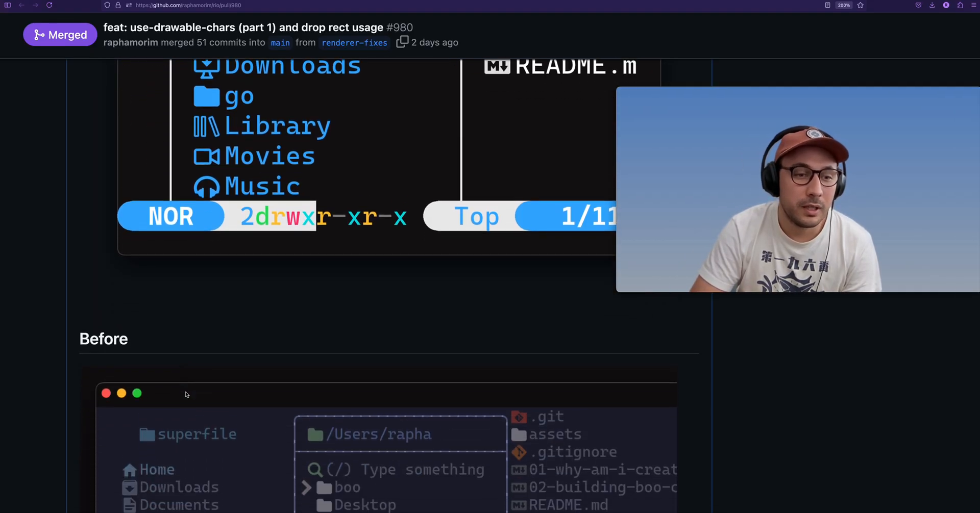
# Scroll past the superfile Before screenshot to the drawable-characters checklist
pyautogui.scroll(-3)
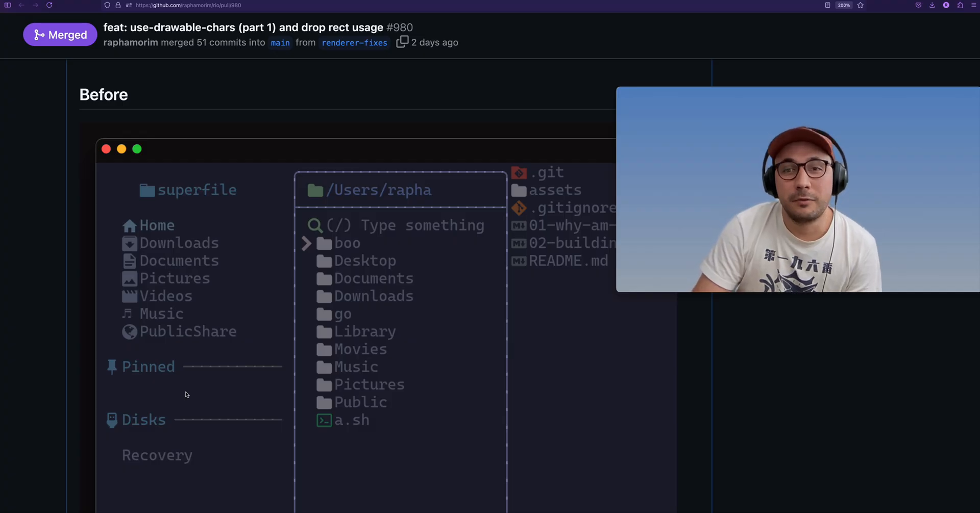
pyautogui.scroll(-3)
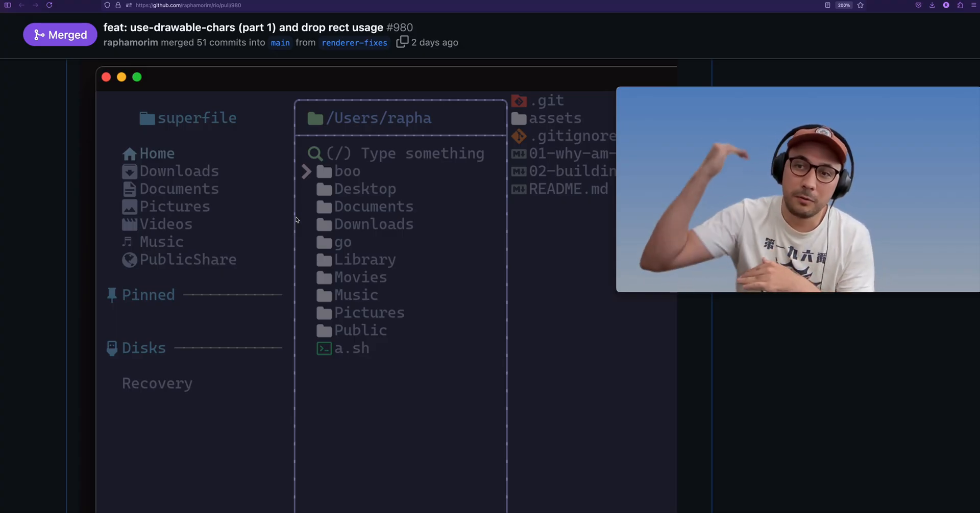
pyautogui.scroll(-3)
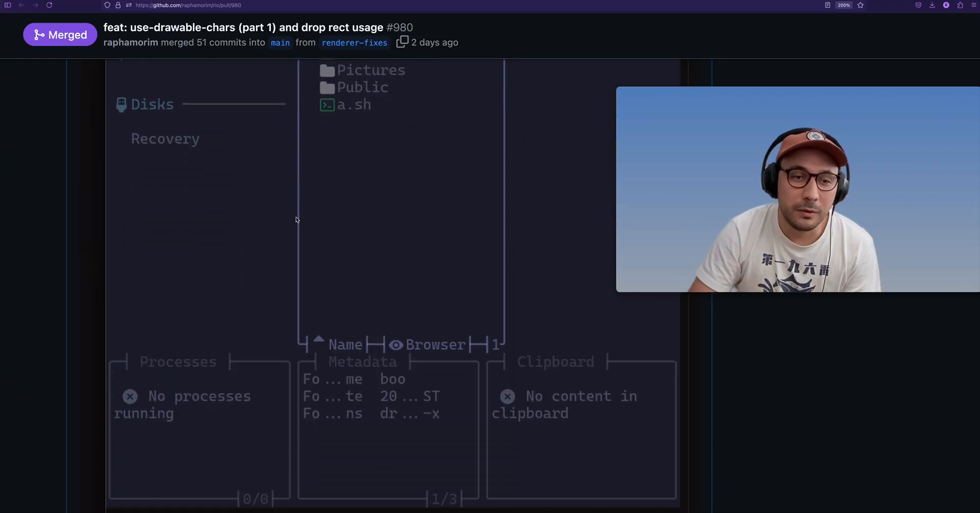
pyautogui.scroll(-3)
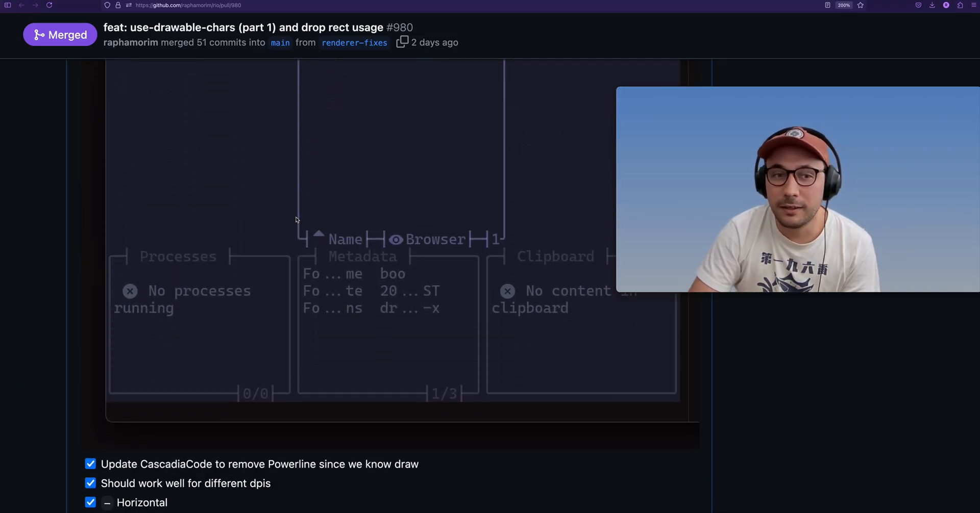
pyautogui.scroll(-3)
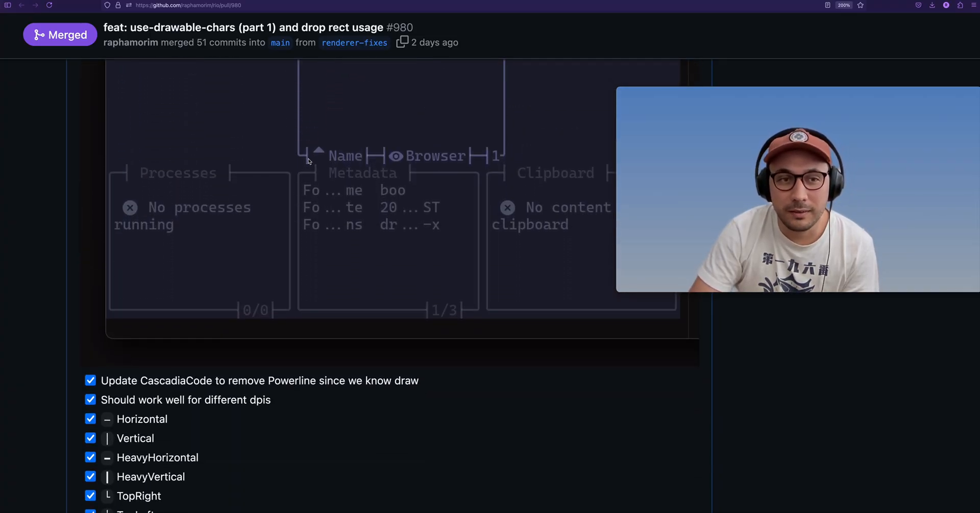
pyautogui.moveTo(264, 262)
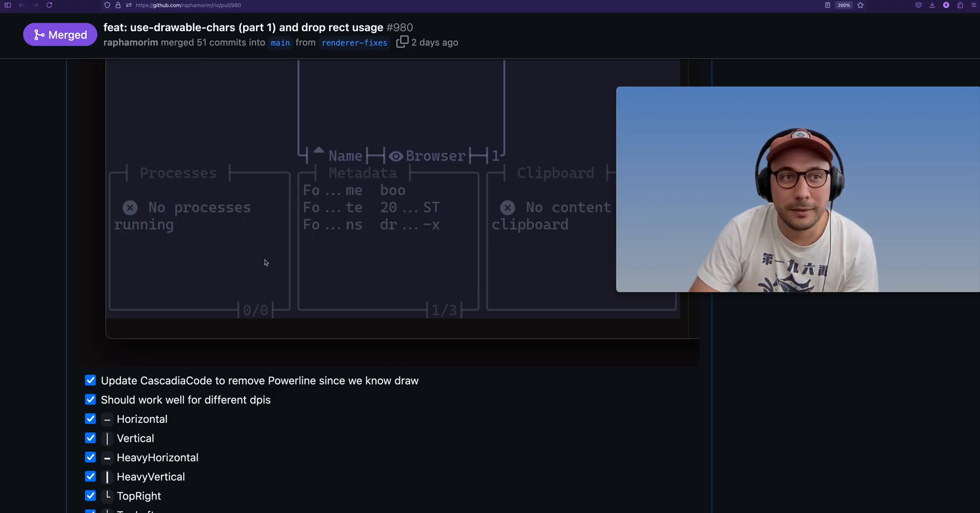
# Scroll the checklist from Horizontal to PowerlineCurvedLeftHollow, past quadrant and shade entries
pyautogui.scroll(-3)
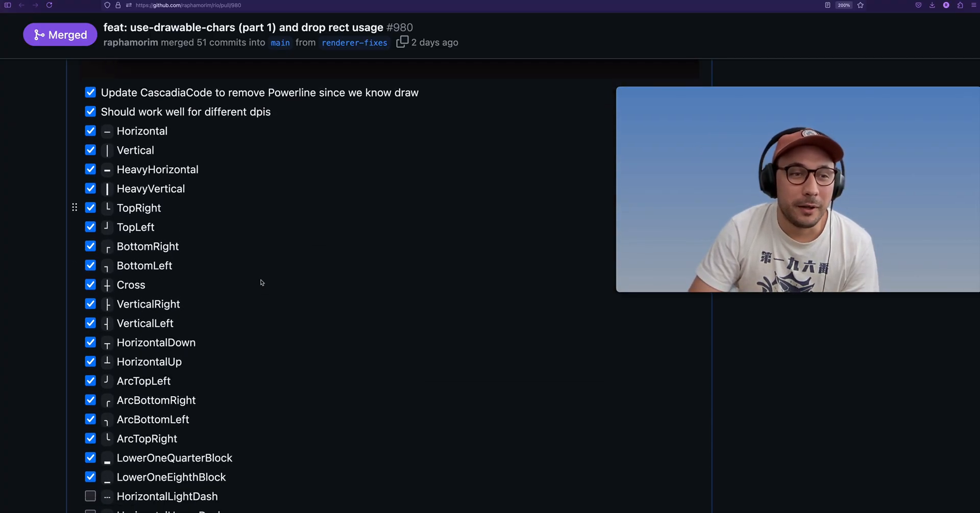
pyautogui.scroll(-3)
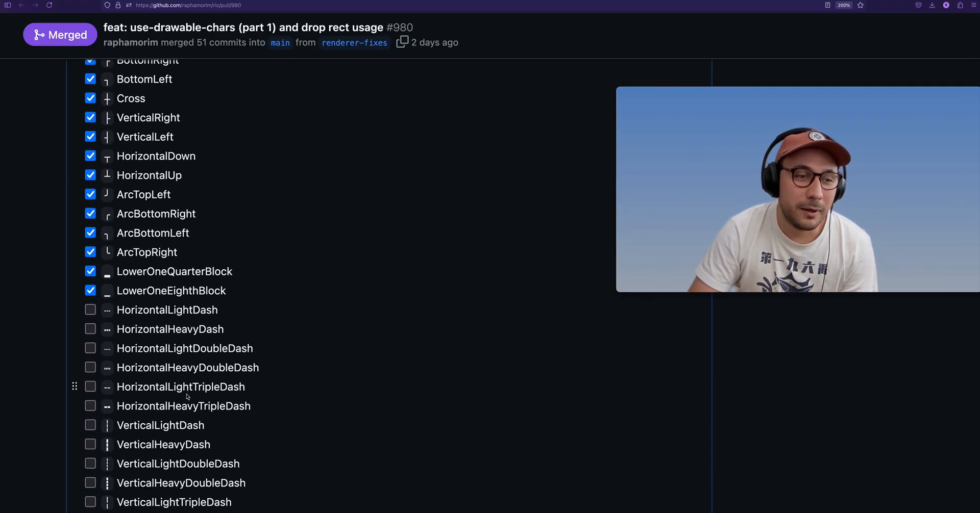
pyautogui.scroll(-3)
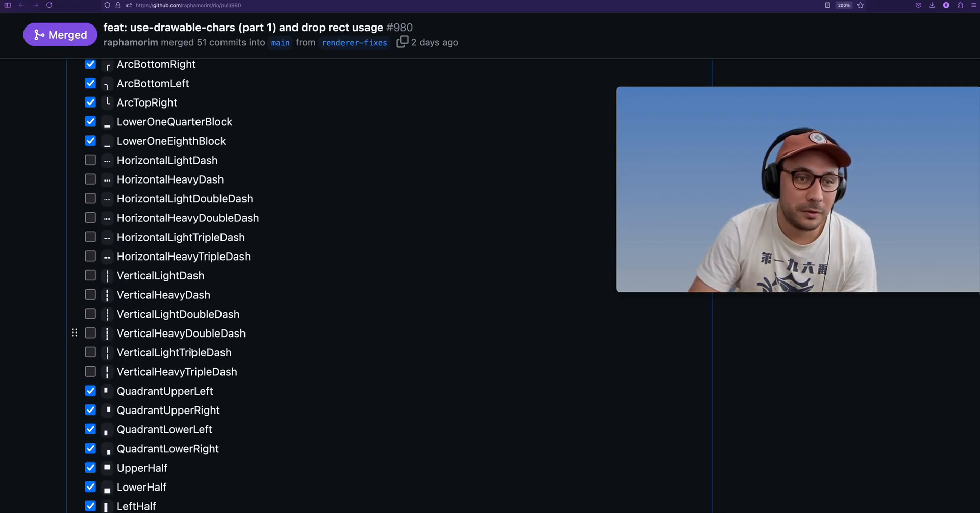
pyautogui.scroll(-3)
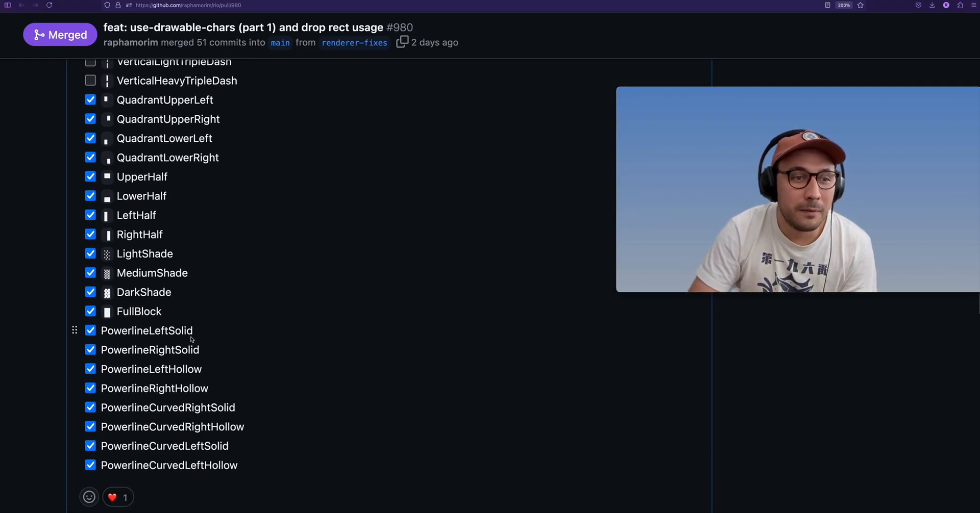
pyautogui.moveTo(245, 367)
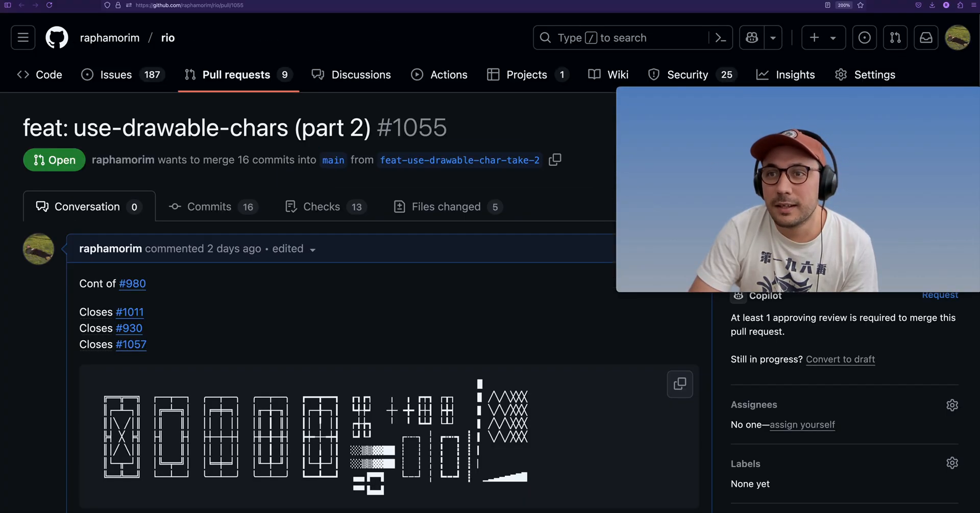
pyautogui.scroll(-3)
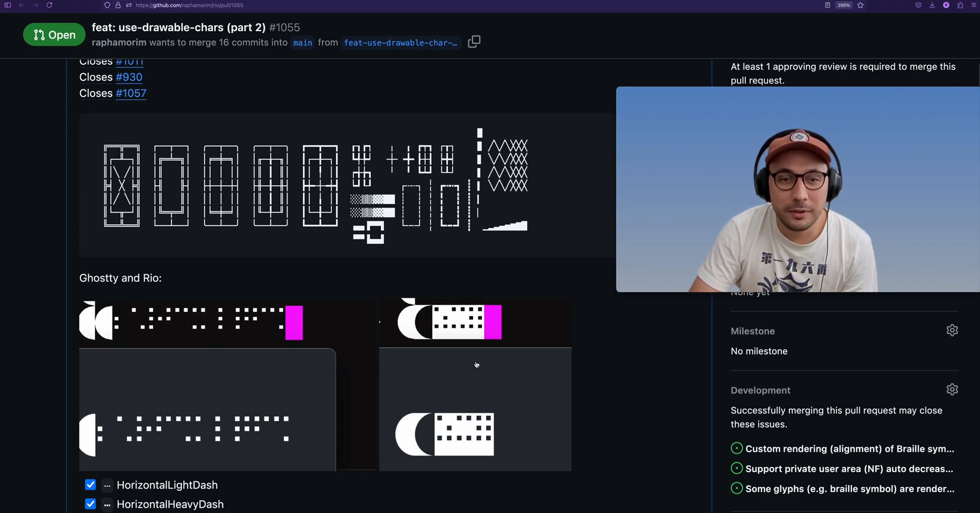
pyautogui.moveTo(441, 375)
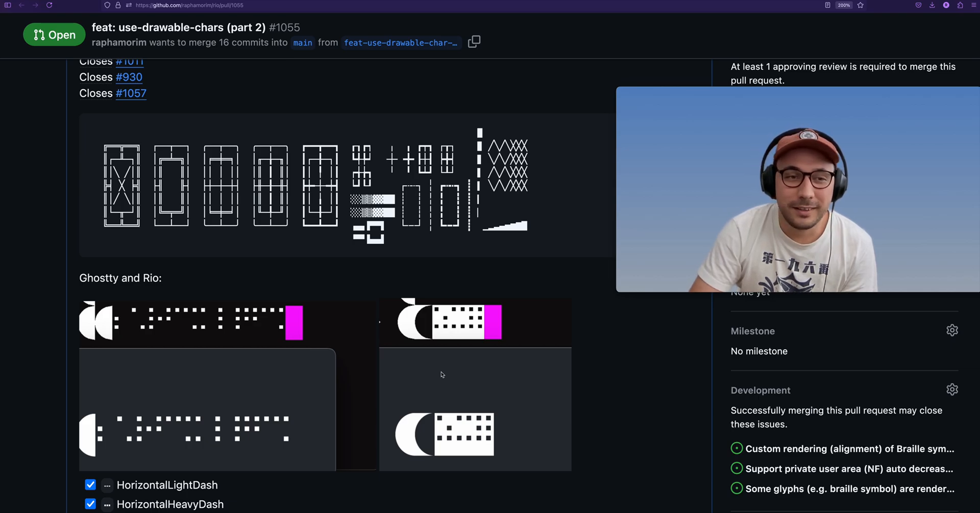
pyautogui.scroll(-3)
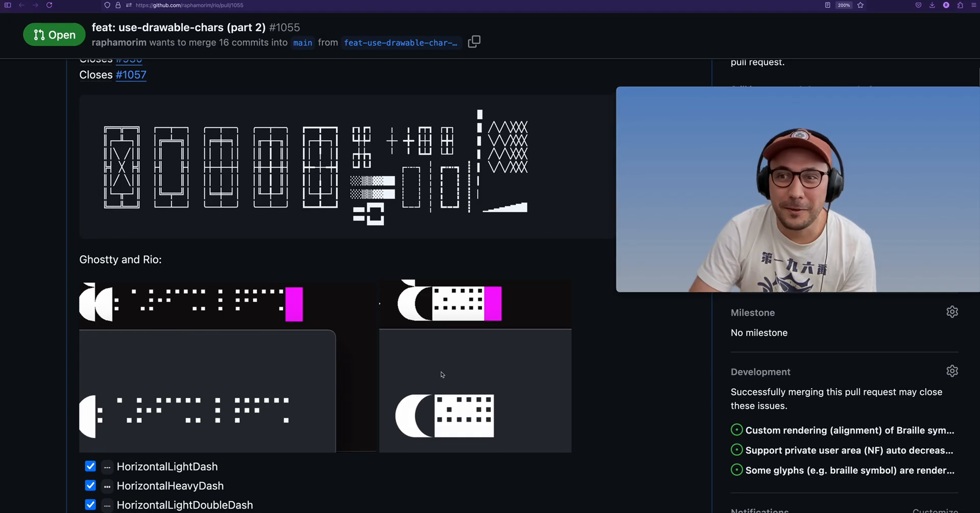
pyautogui.scroll(-3)
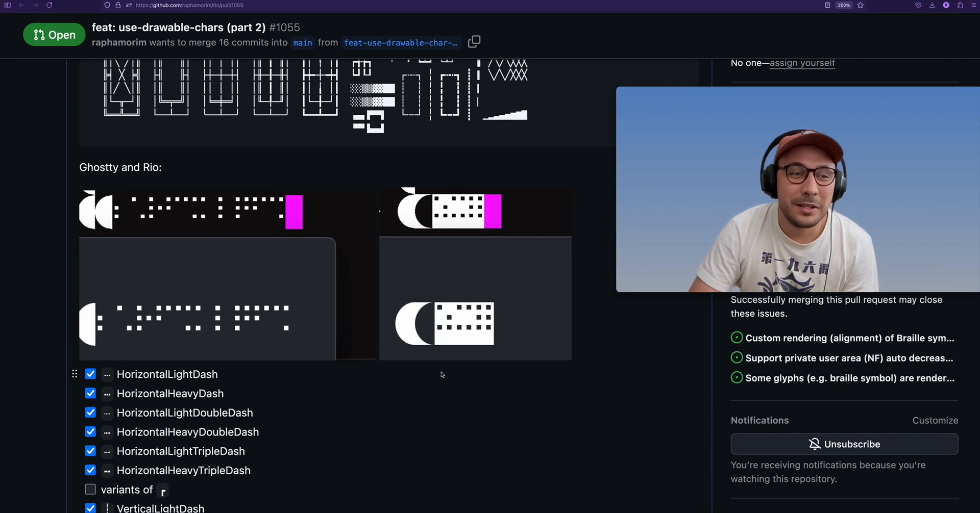
pyautogui.scroll(-3)
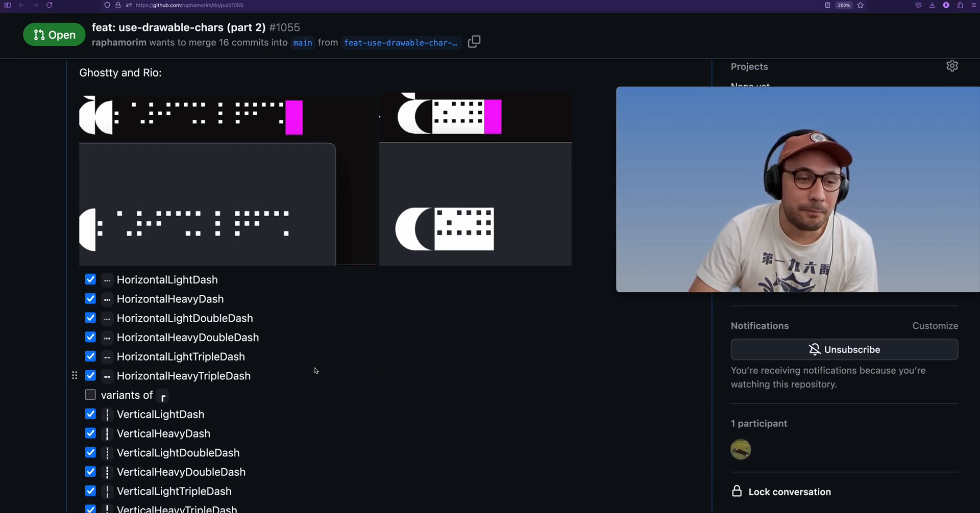
pyautogui.scroll(-3)
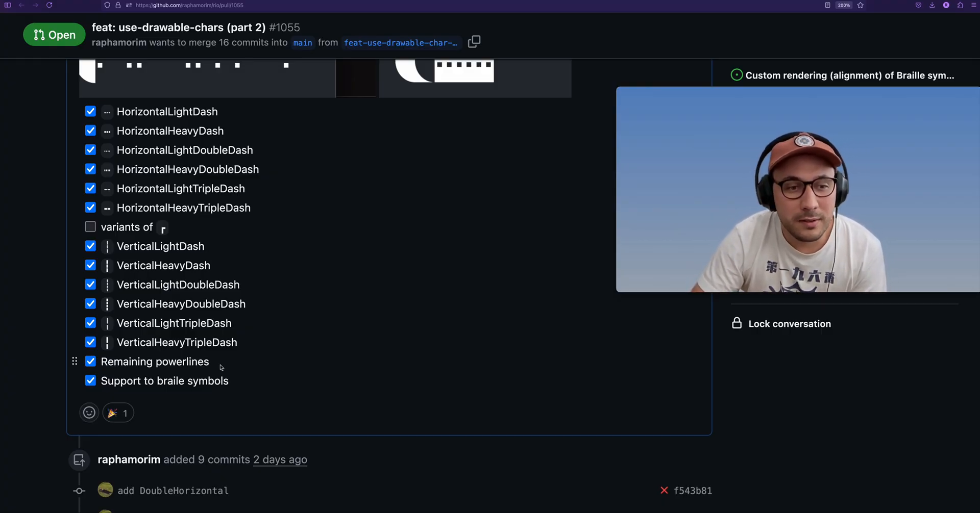
pyautogui.scroll(-3)
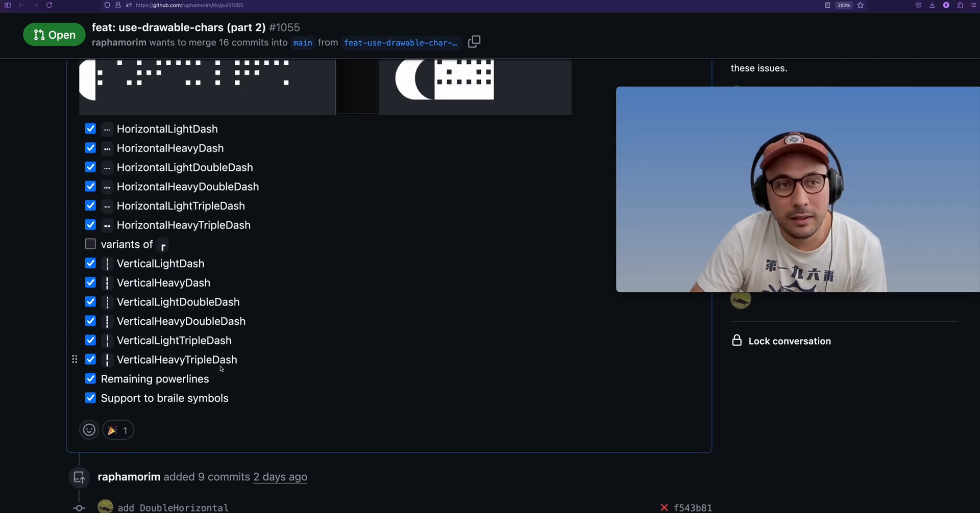
pyautogui.scroll(-3)
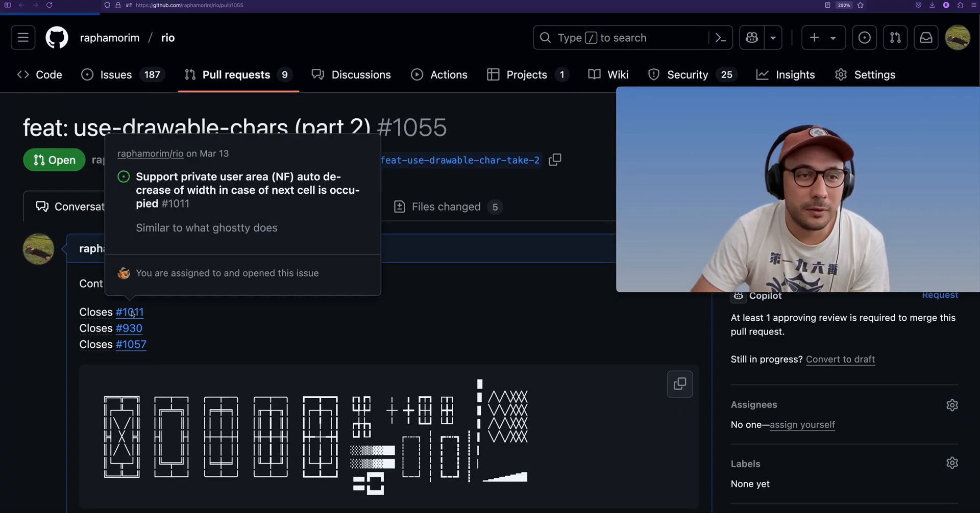
pyautogui.moveTo(166, 303)
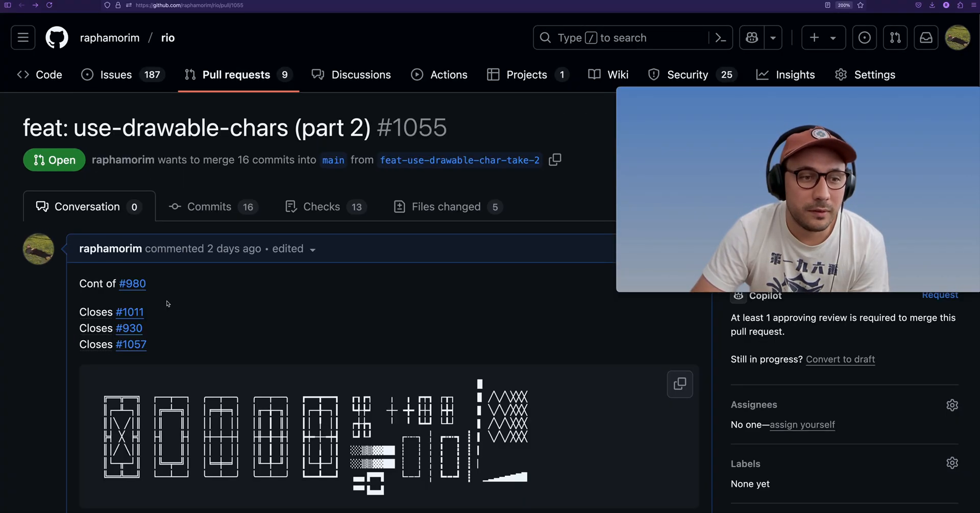
# Open issue #1057 from the Closes link and scroll through its Braille comparisons and replies
pyautogui.click(131, 344)
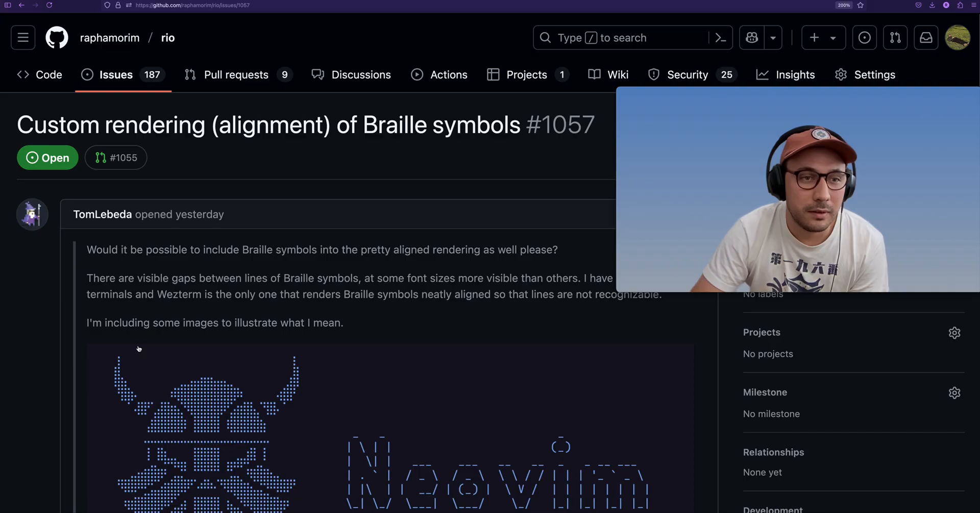
pyautogui.scroll(-3)
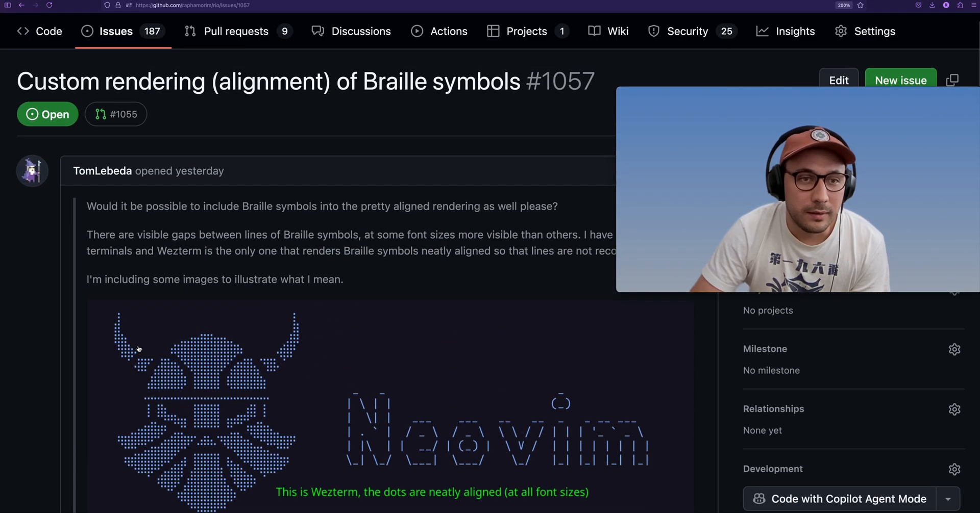
pyautogui.scroll(-3)
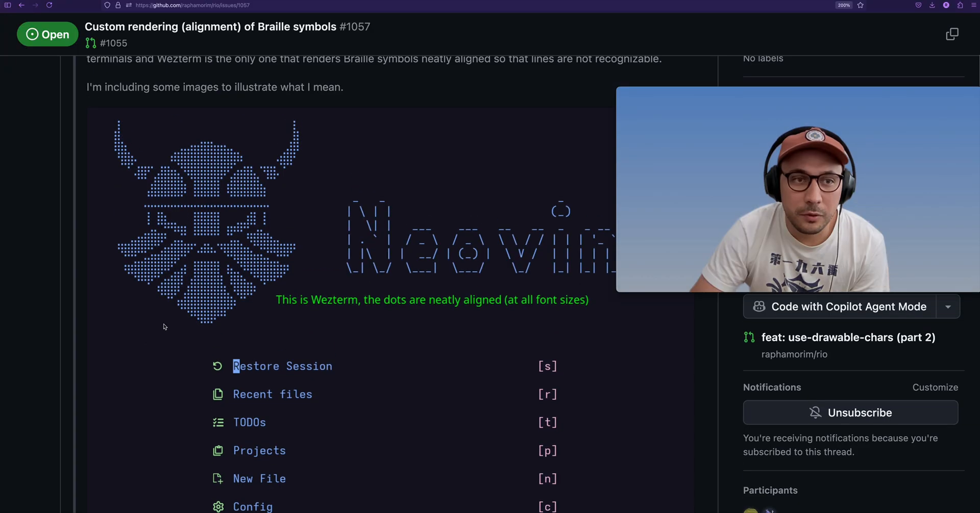
pyautogui.scroll(-3)
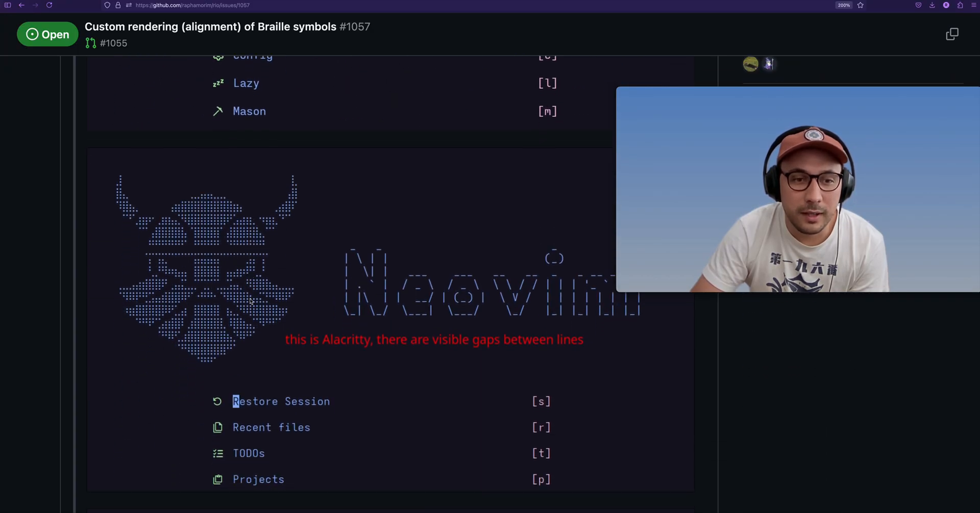
pyautogui.scroll(-3)
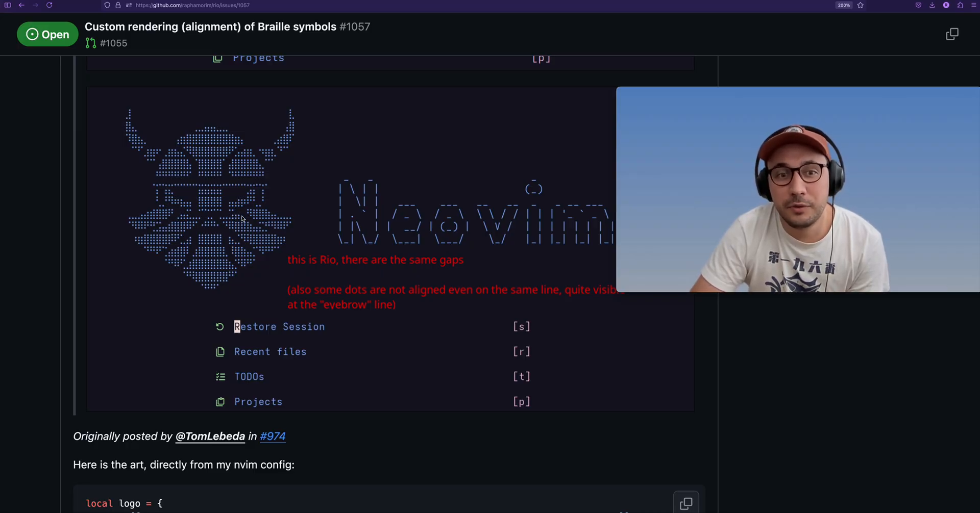
pyautogui.scroll(-3)
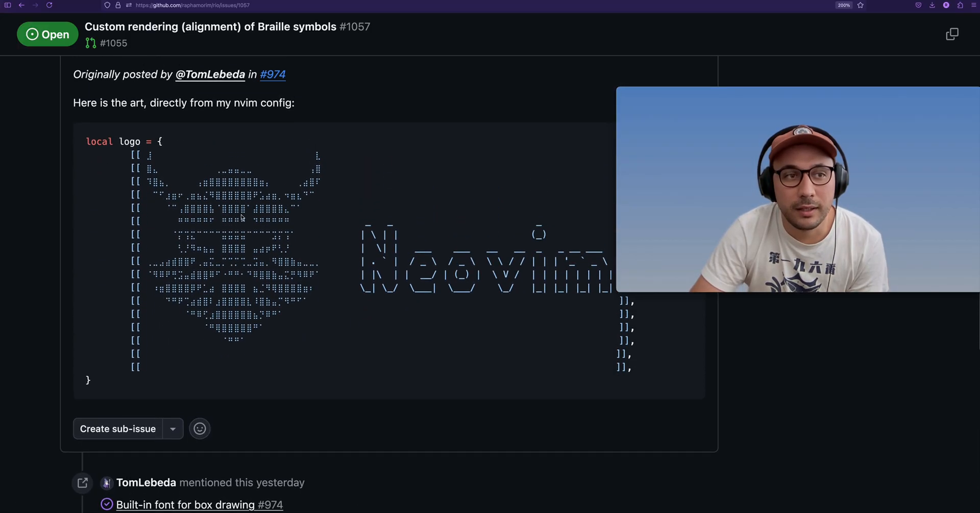
pyautogui.scroll(-3)
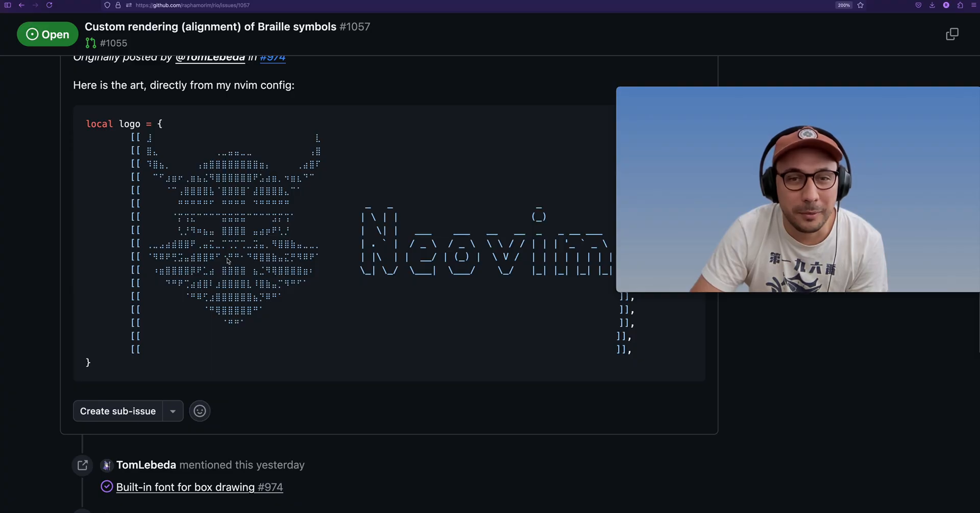
pyautogui.scroll(-3)
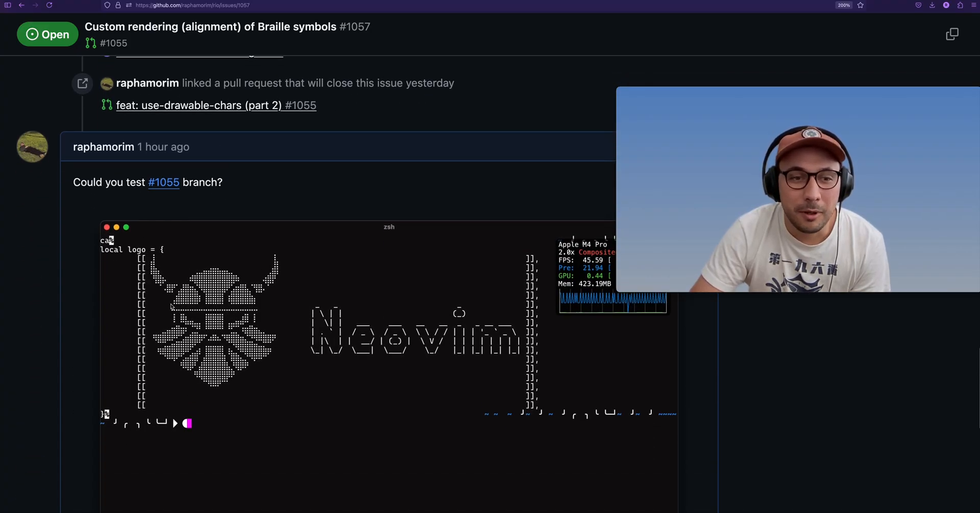